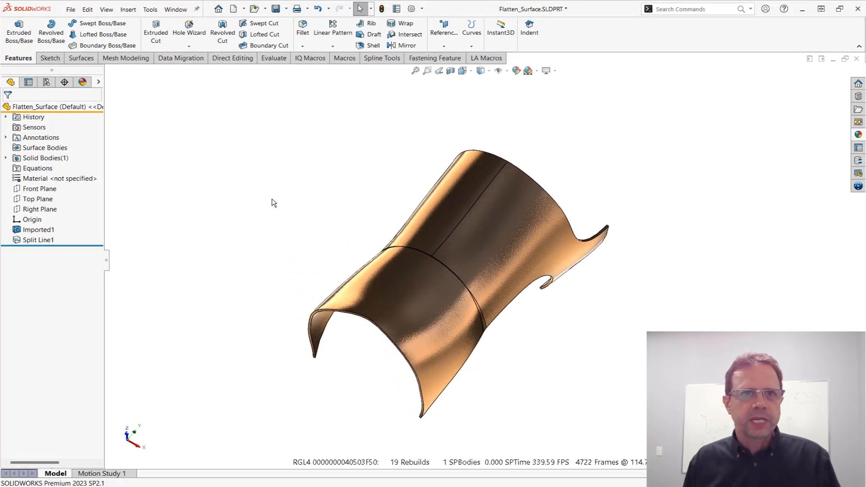
Step: Select the Imported1 surface body and bring up the sketching tools
{"action": "left_click", "coordinate": [40, 229]}
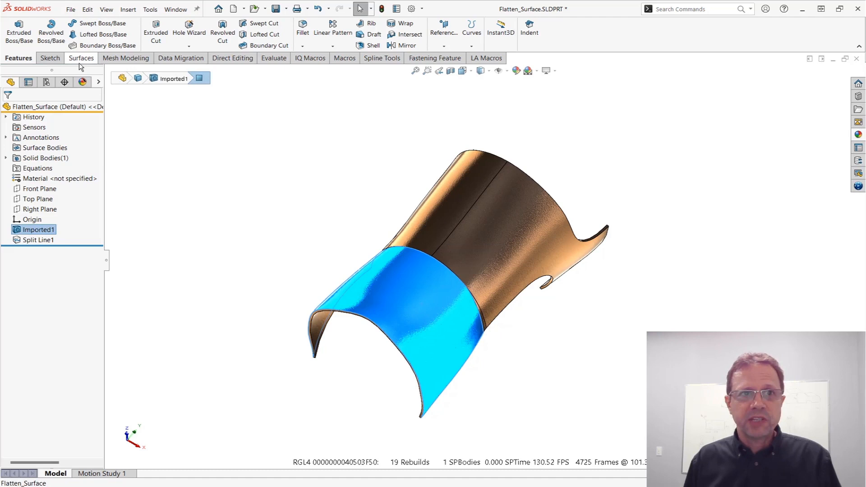
{"action": "left_click", "coordinate": [49, 58]}
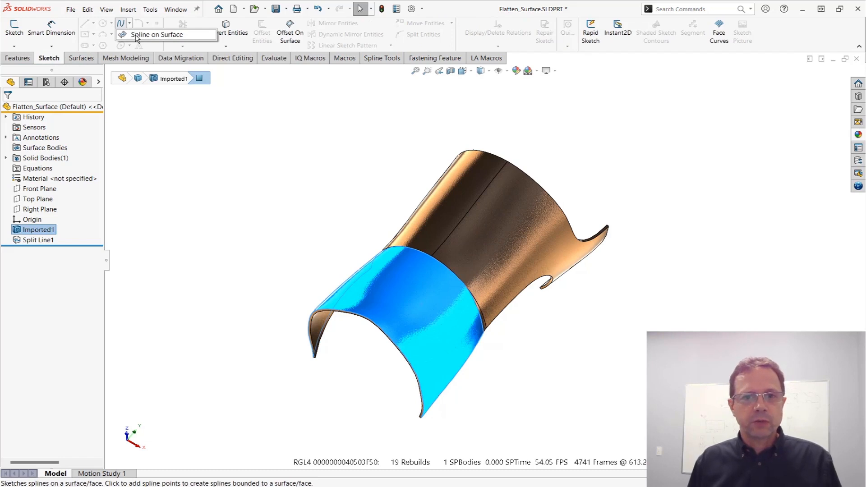
Step: Sketch a closed pink Spline on Surface across the faces and finish it as a 3D sketch
{"action": "left_click", "coordinate": [120, 22]}
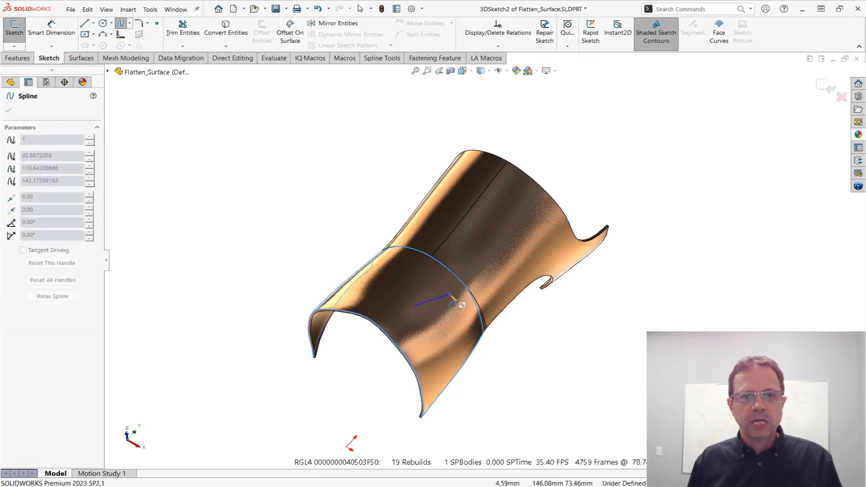
{"action": "left_click", "coordinate": [508, 254]}
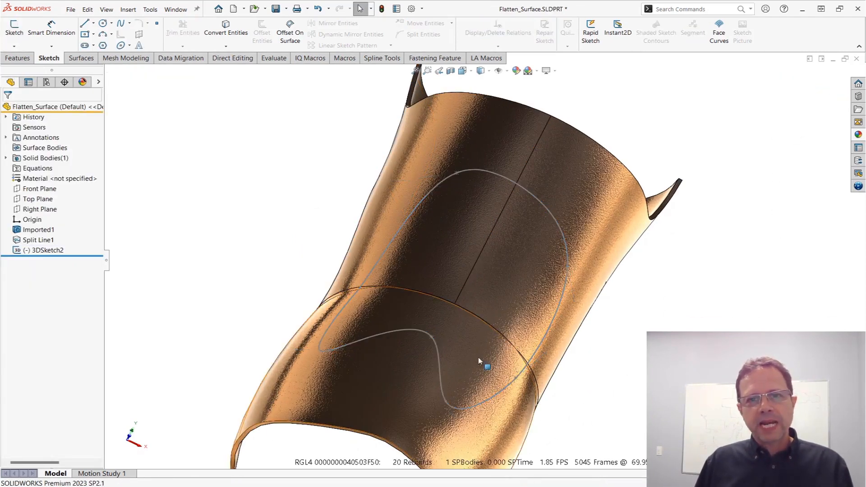
{"action": "right_click", "coordinate": [487, 365]}
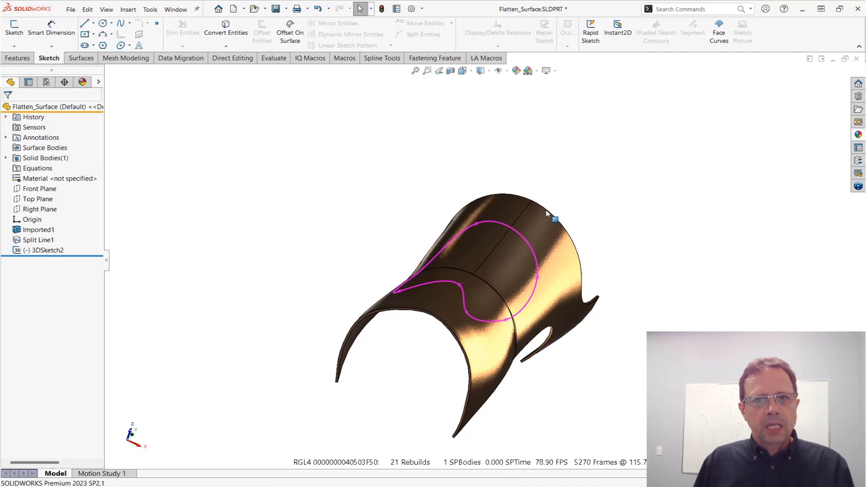
{"action": "mouse_move", "coordinate": [530, 207]}
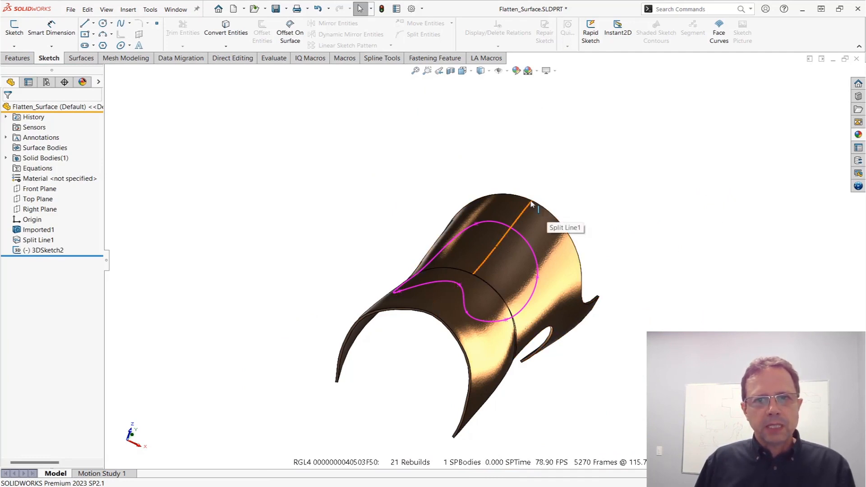
{"action": "mouse_move", "coordinate": [521, 218]}
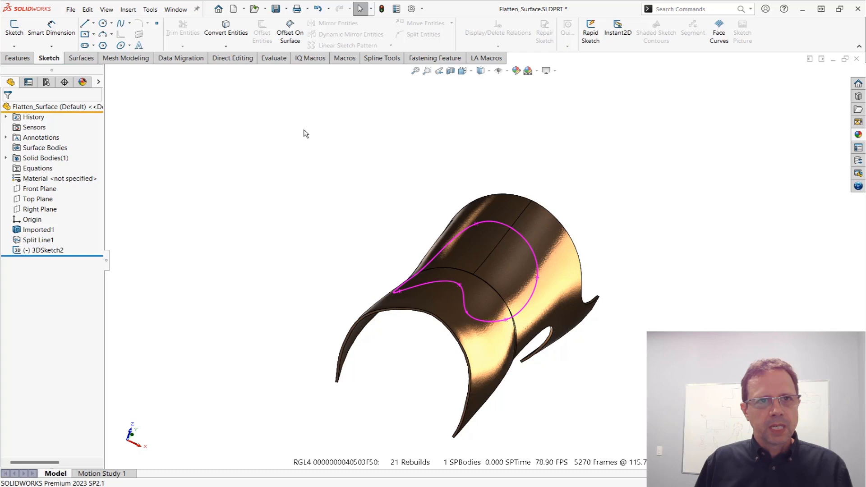
Step: Start Surface Flatten on all tangent faces with a fixed vertex, adding Spline1@3DSketch2 as an additional entity
{"action": "left_click", "coordinate": [80, 58]}
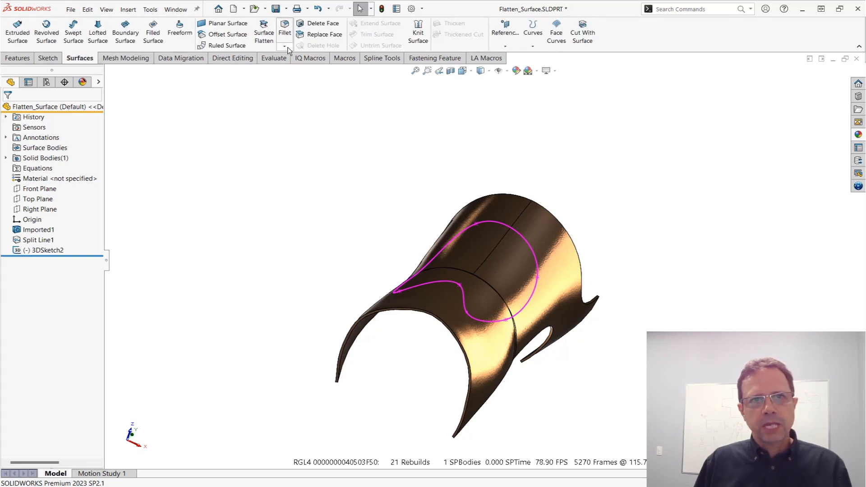
{"action": "left_click", "coordinate": [264, 29]}
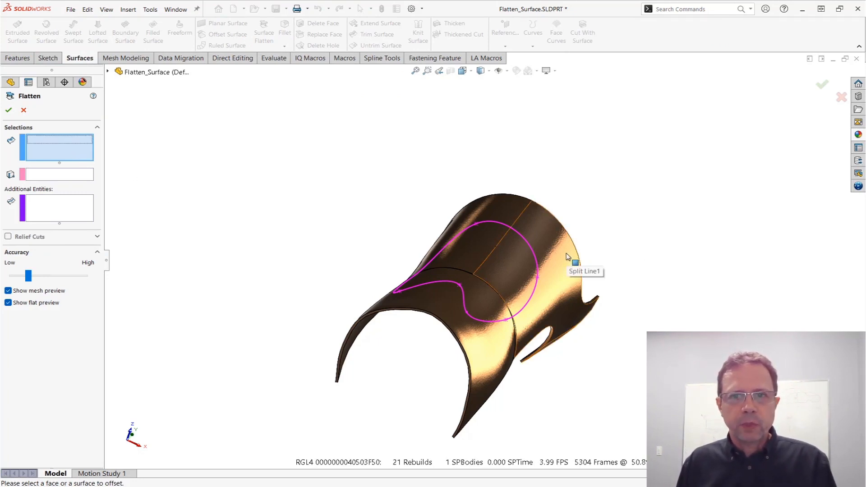
{"action": "right_click", "coordinate": [569, 256]}
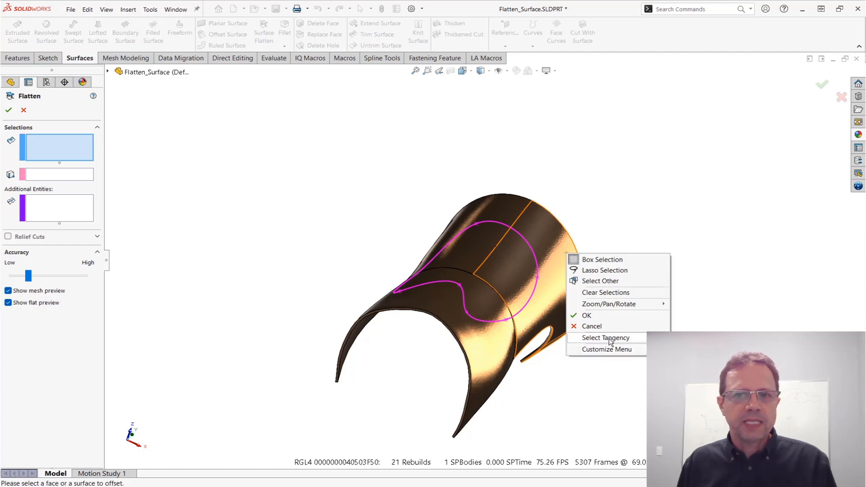
{"action": "left_click", "coordinate": [606, 338]}
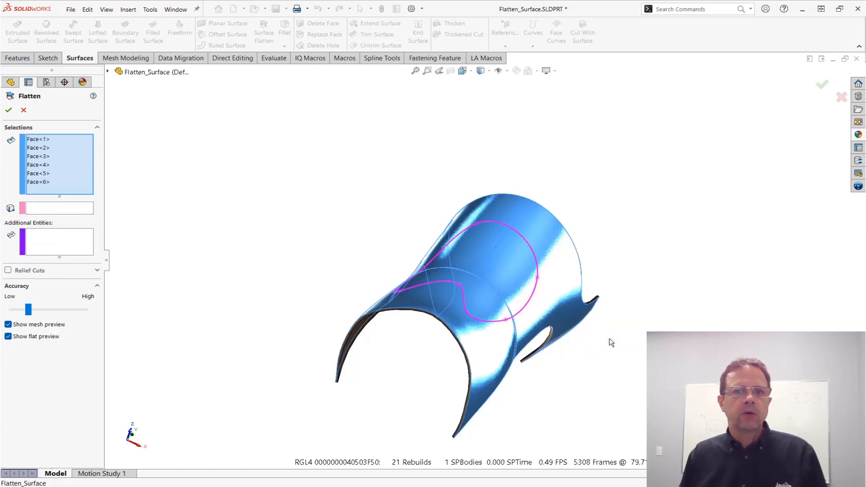
{"action": "mouse_move", "coordinate": [578, 276]}
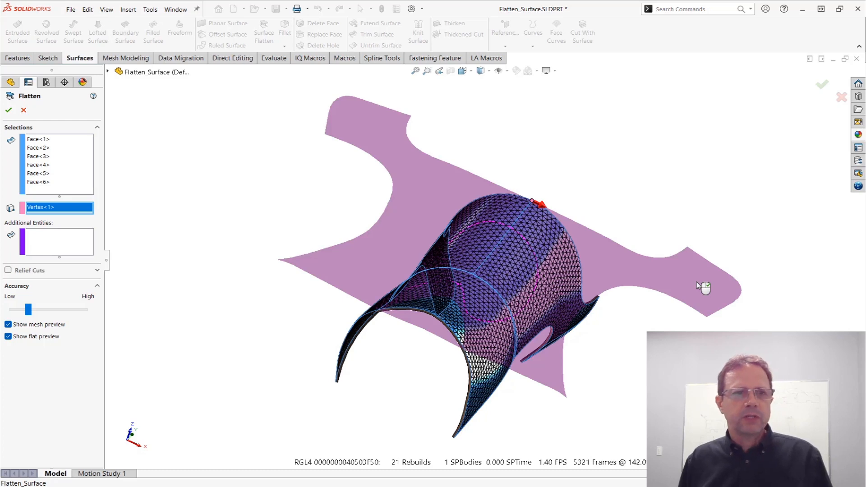
{"action": "left_click", "coordinate": [55, 242]}
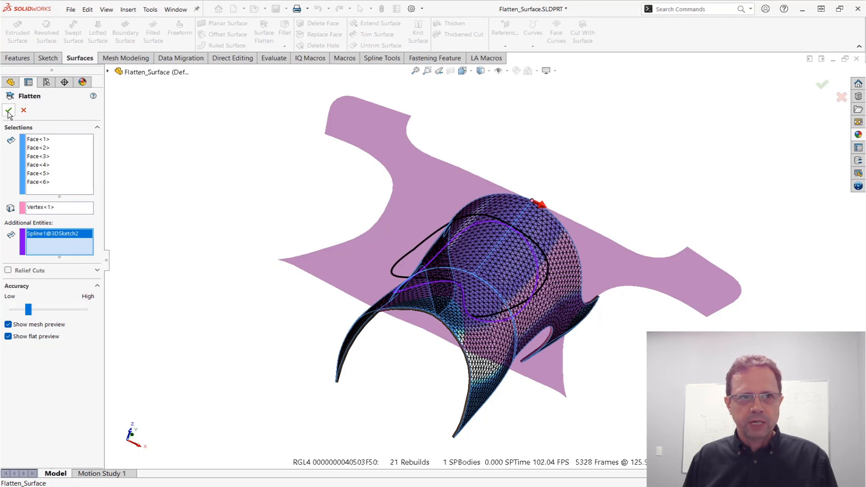
Step: Accept Surface-Flatten2 and reorient the view to compare the cyan flattened loop with the pink spline
{"action": "left_click", "coordinate": [8, 111]}
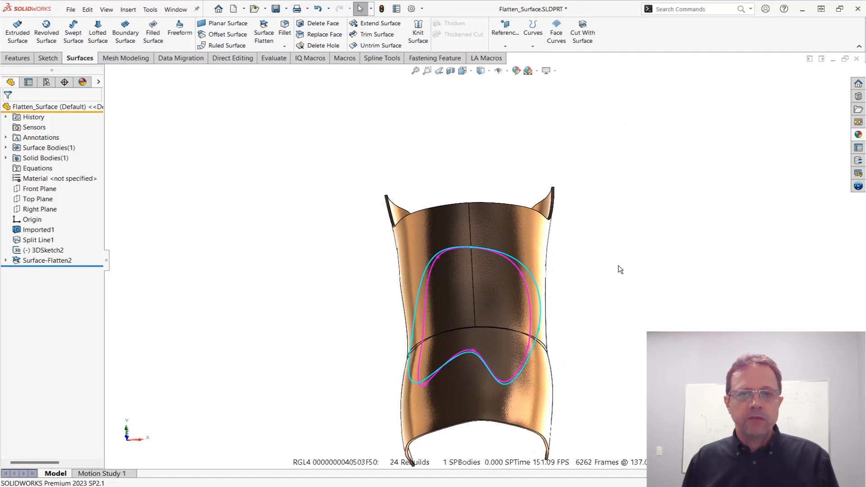
{"action": "key", "text": "space"}
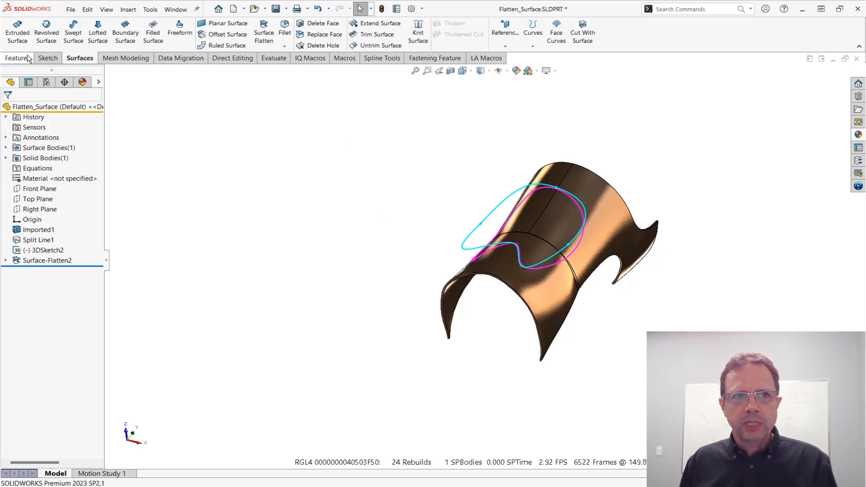
Step: Wrap the cyan flattened Sketch2 back onto the six surface faces, creating Wrap2
{"action": "left_click", "coordinate": [18, 57]}
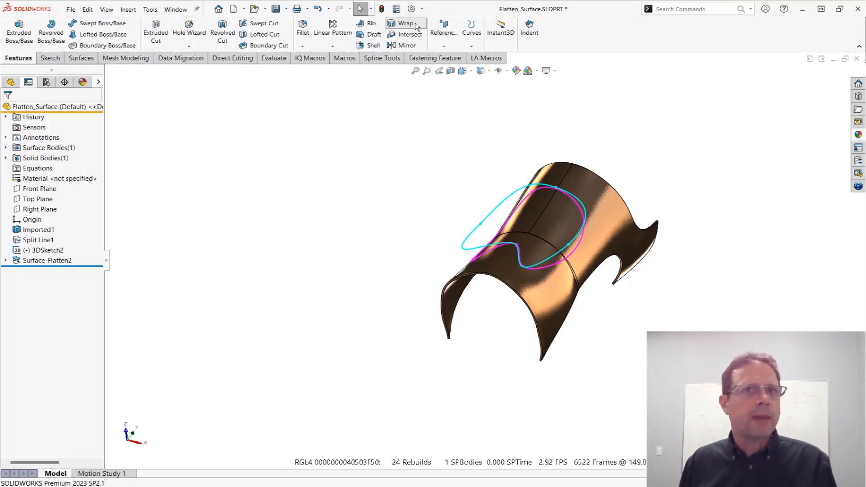
{"action": "left_click", "coordinate": [405, 23]}
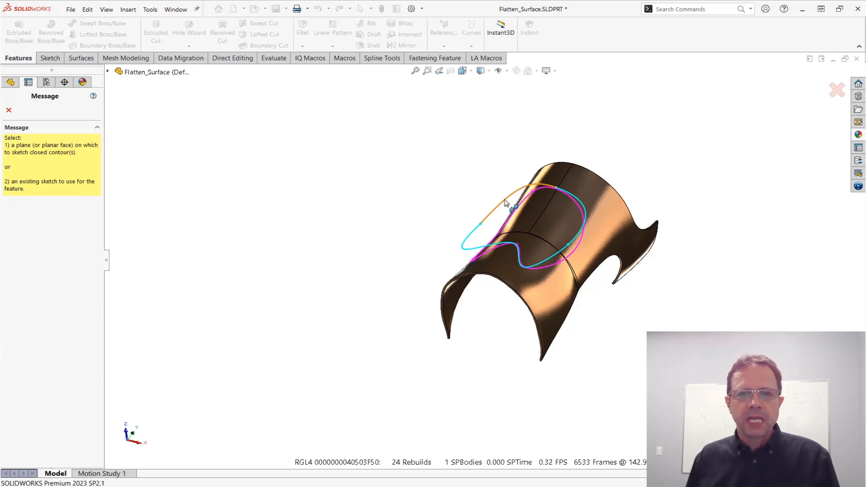
{"action": "left_click", "coordinate": [404, 22]}
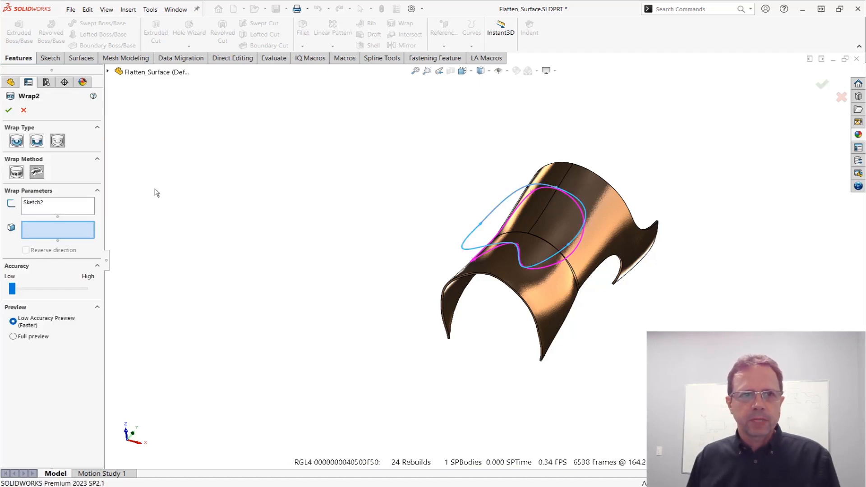
{"action": "mouse_move", "coordinate": [37, 172]}
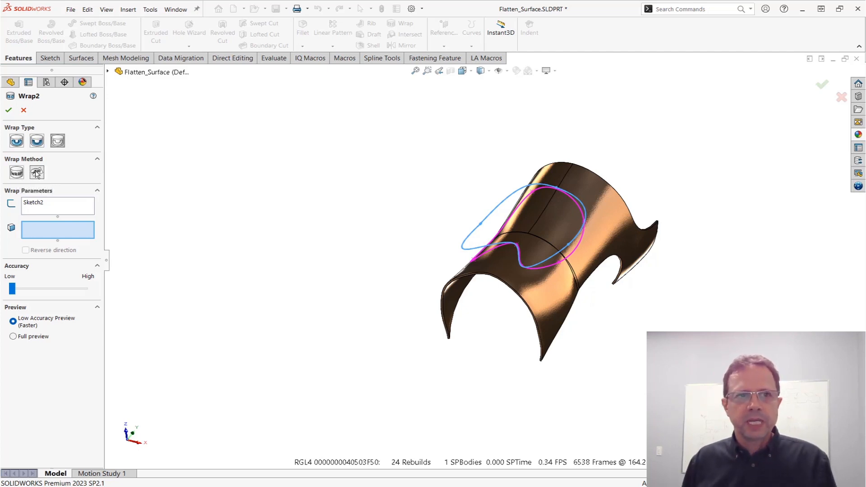
{"action": "mouse_move", "coordinate": [36, 172]}
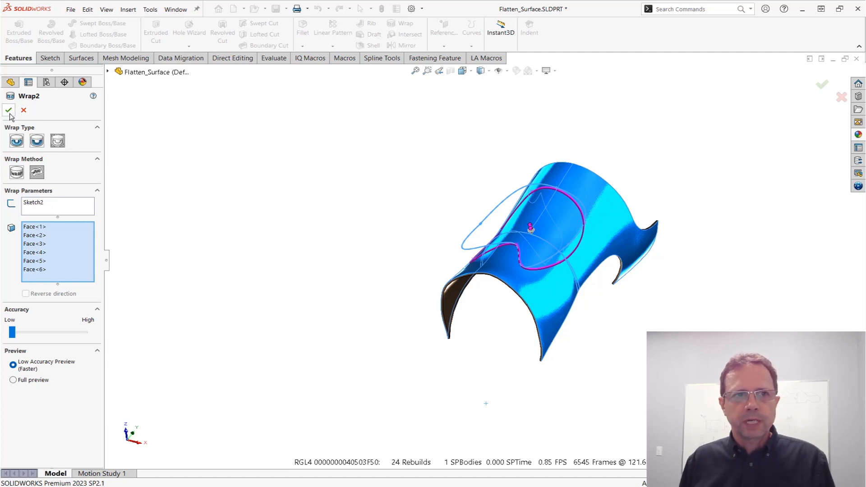
{"action": "left_click", "coordinate": [9, 110]}
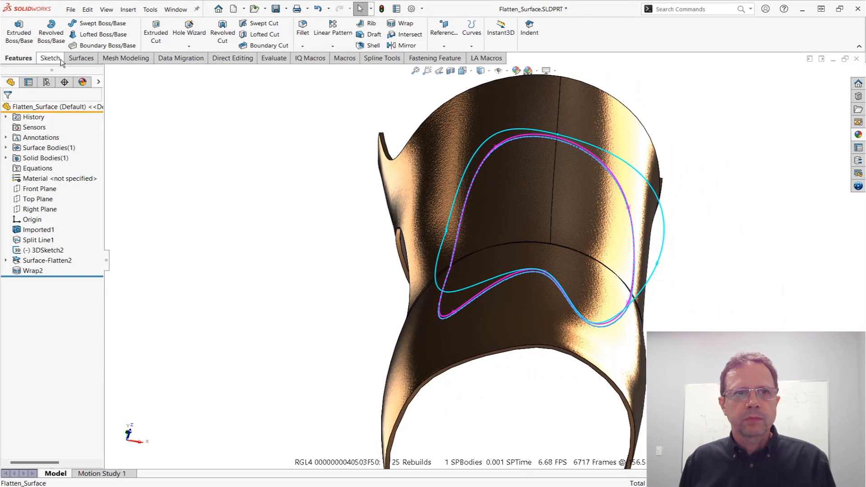
Step: Convert Wrap2's edge loop into a new 3D sketch, 3DSketch3, and exit it
{"action": "left_click", "coordinate": [49, 58]}
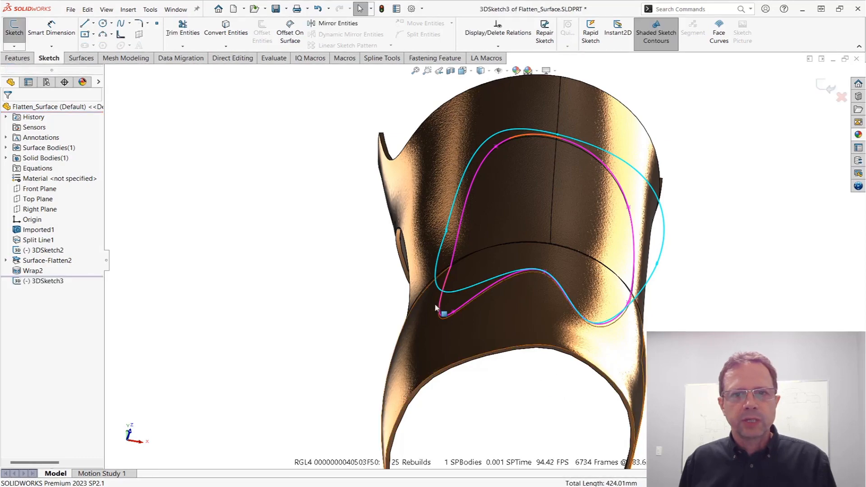
{"action": "right_click", "coordinate": [436, 310]}
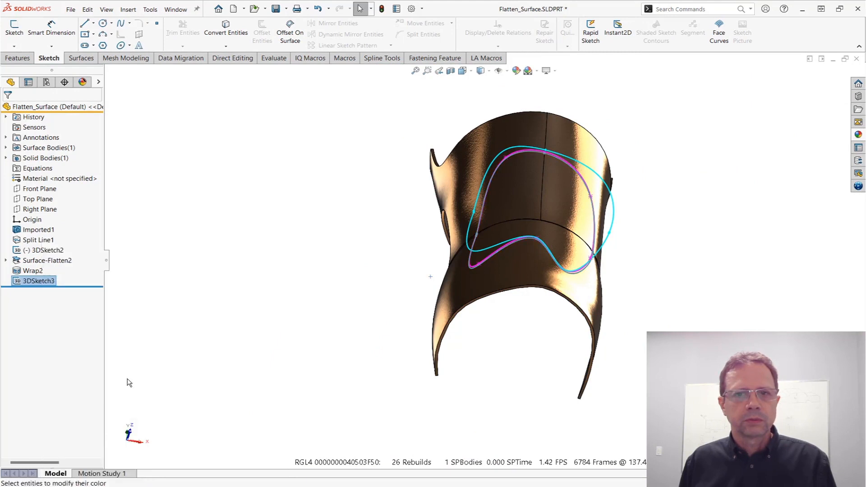
Step: Set the 3DSketch3 curve colour to yellow via Sketch/Curve Color
{"action": "left_click", "coordinate": [82, 82]}
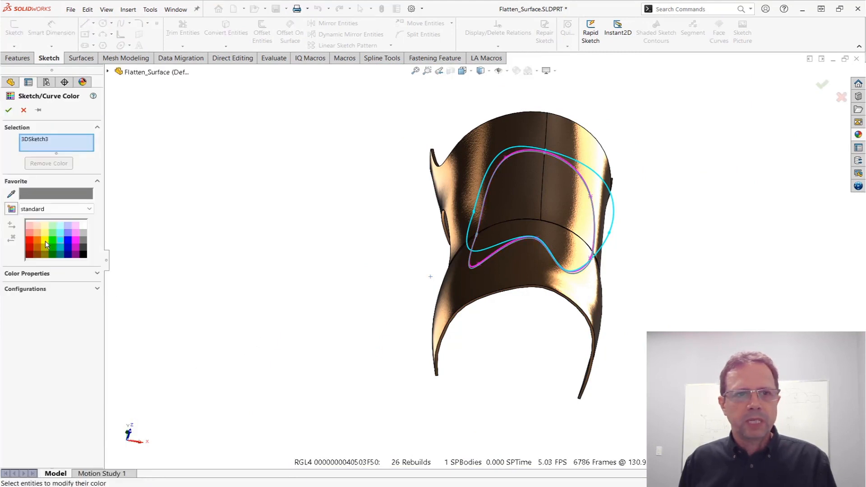
{"action": "left_click", "coordinate": [43, 240]}
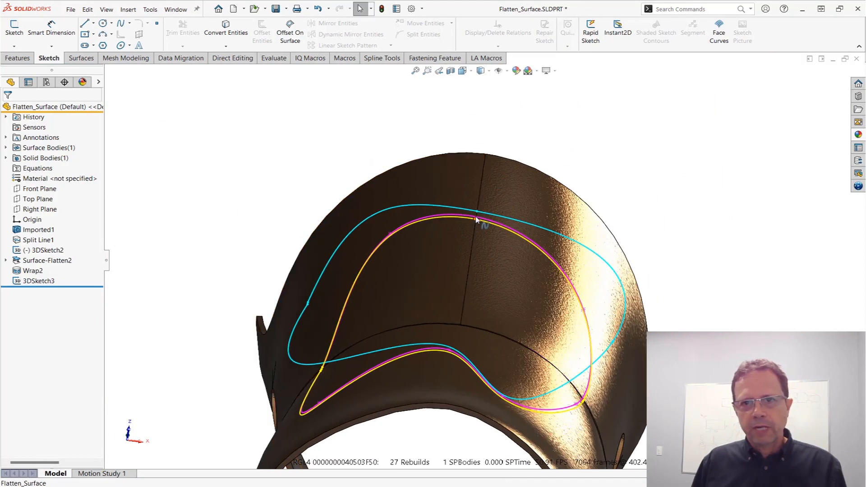
{"action": "mouse_move", "coordinate": [507, 152]}
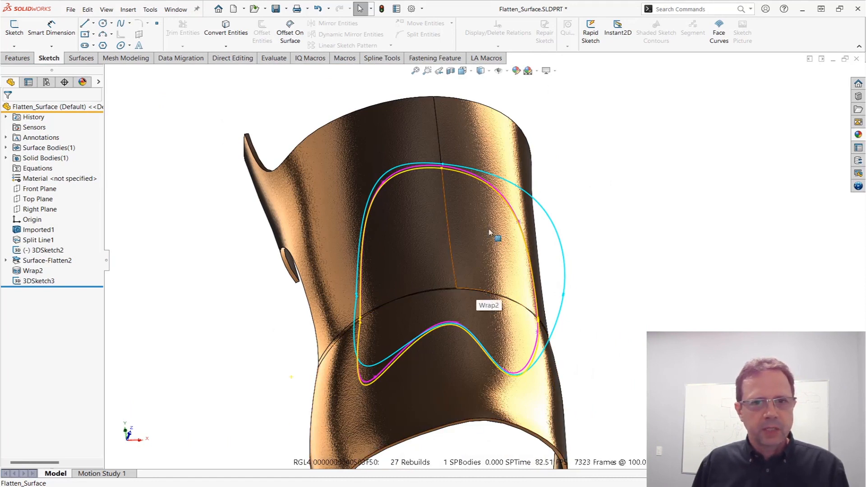
{"action": "mouse_move", "coordinate": [498, 218]}
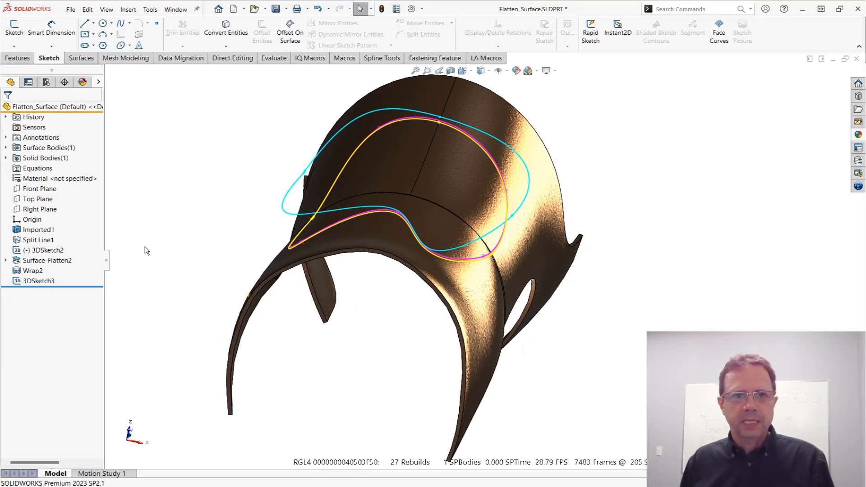
{"action": "mouse_move", "coordinate": [650, 283]}
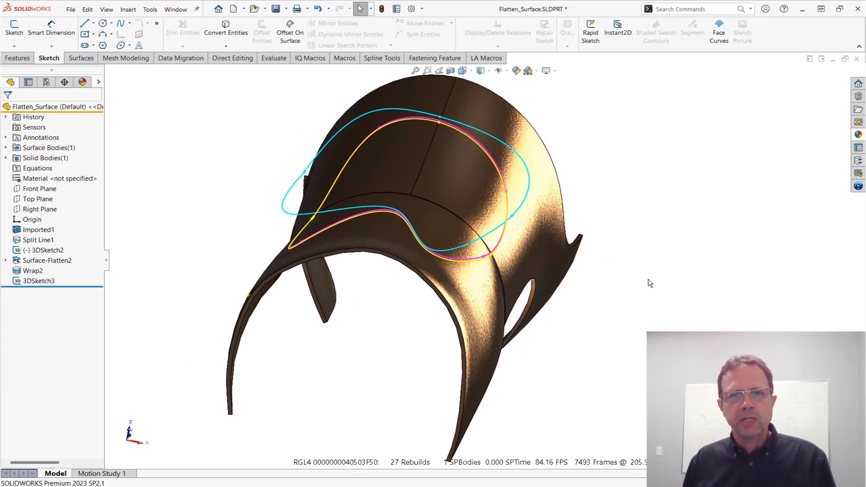